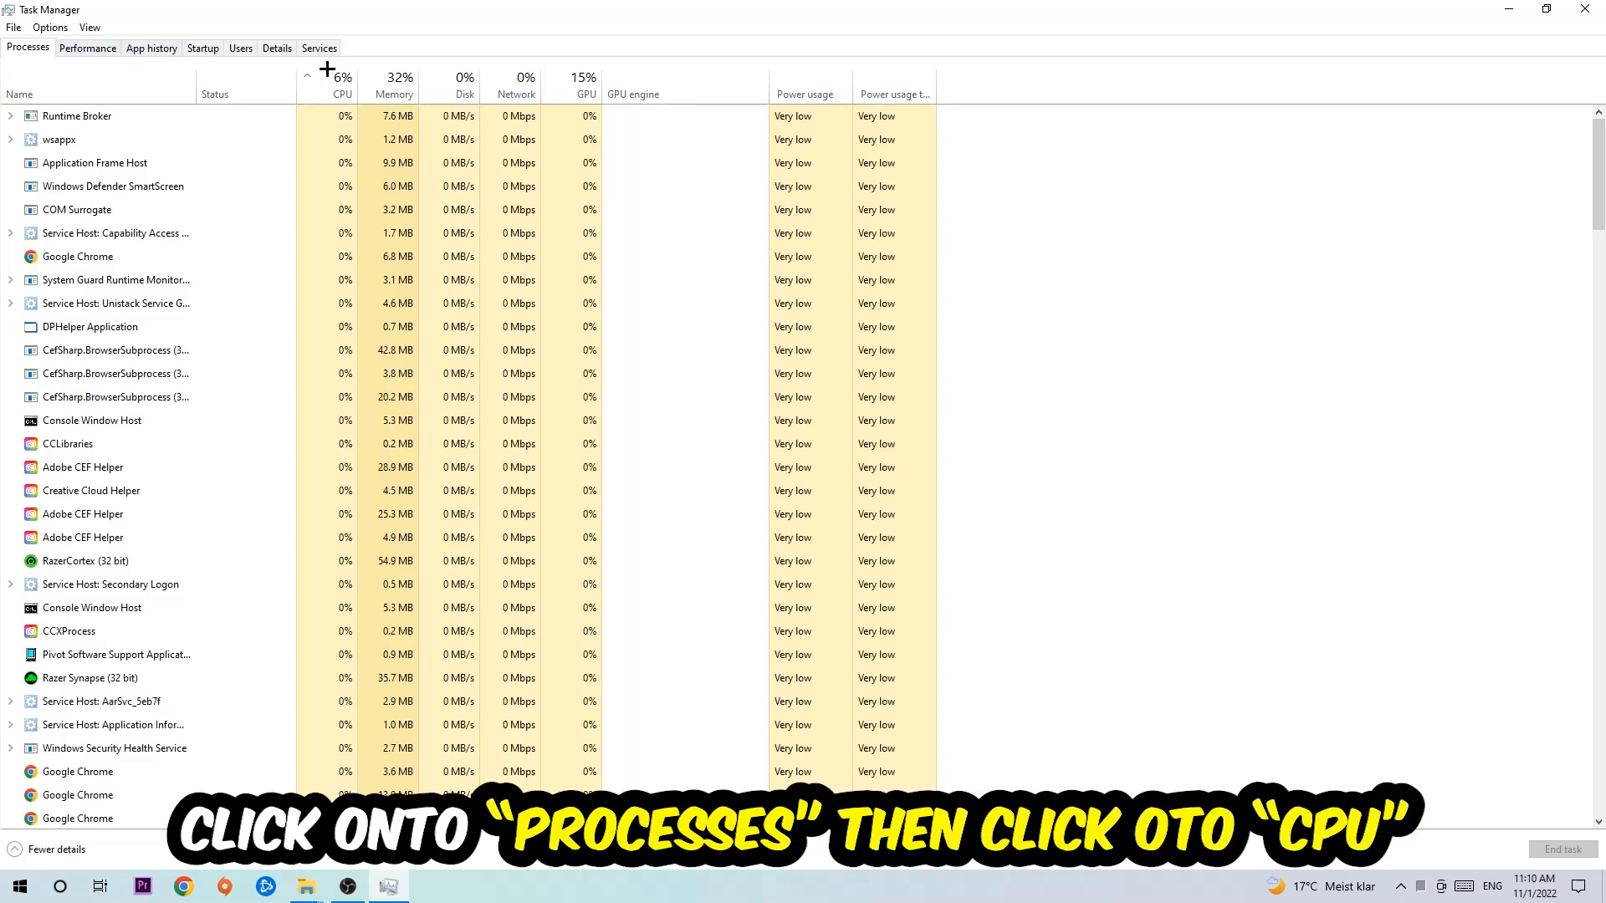
Sort Task Manager's processes by CPU usage, then open Windows Settings from Start.
{"action": "left_click", "coordinate": [342, 93]}
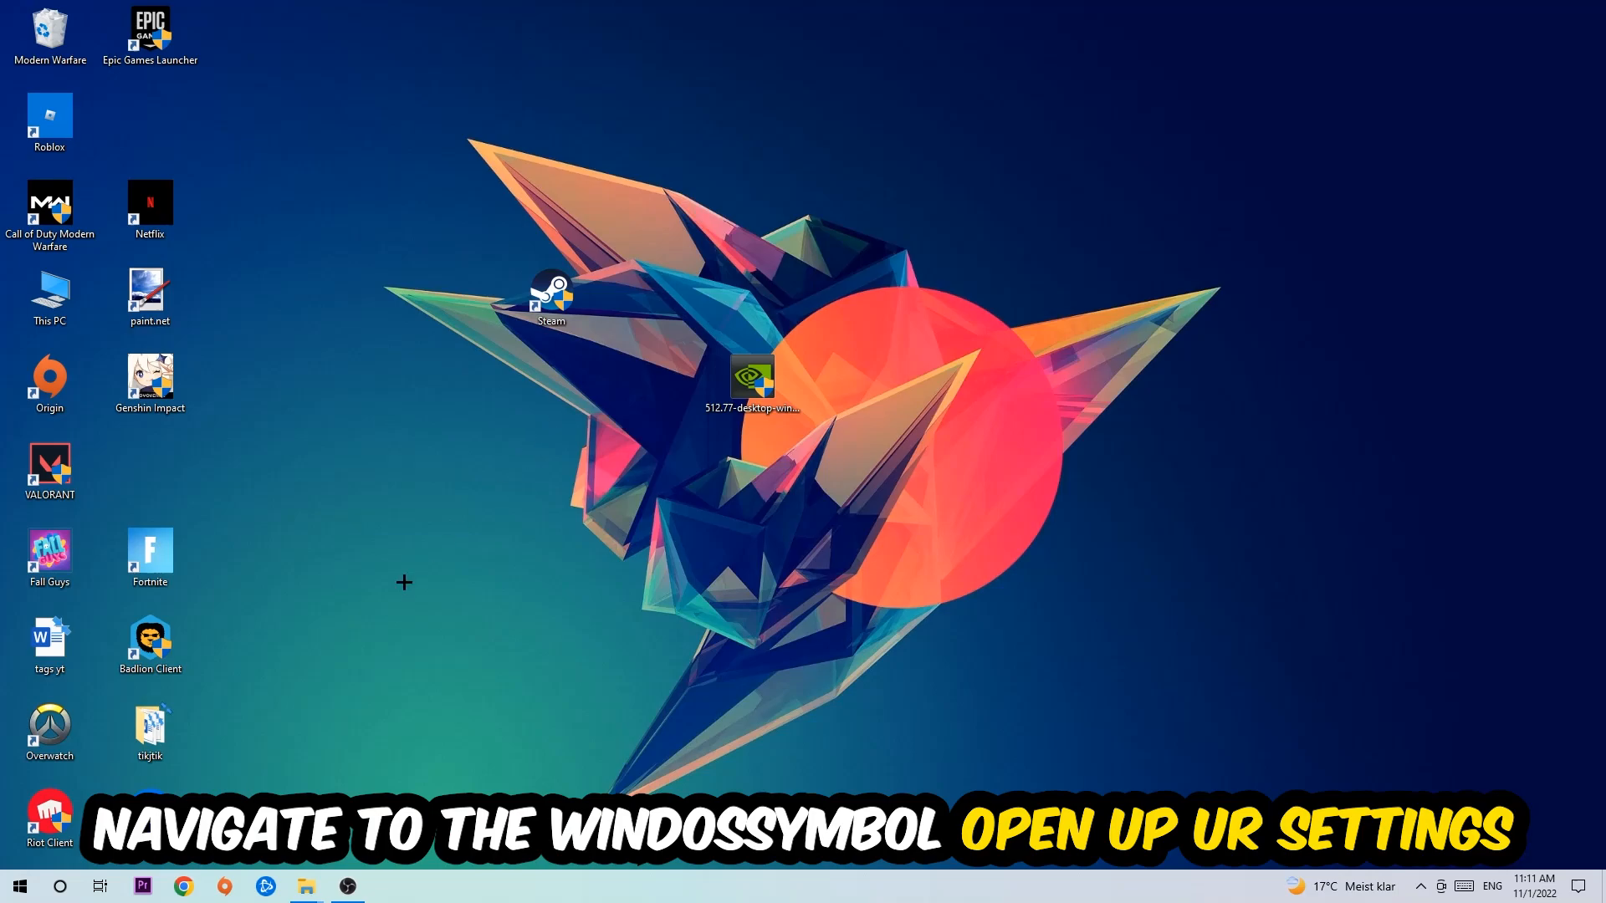
{"action": "left_click", "coordinate": [19, 885]}
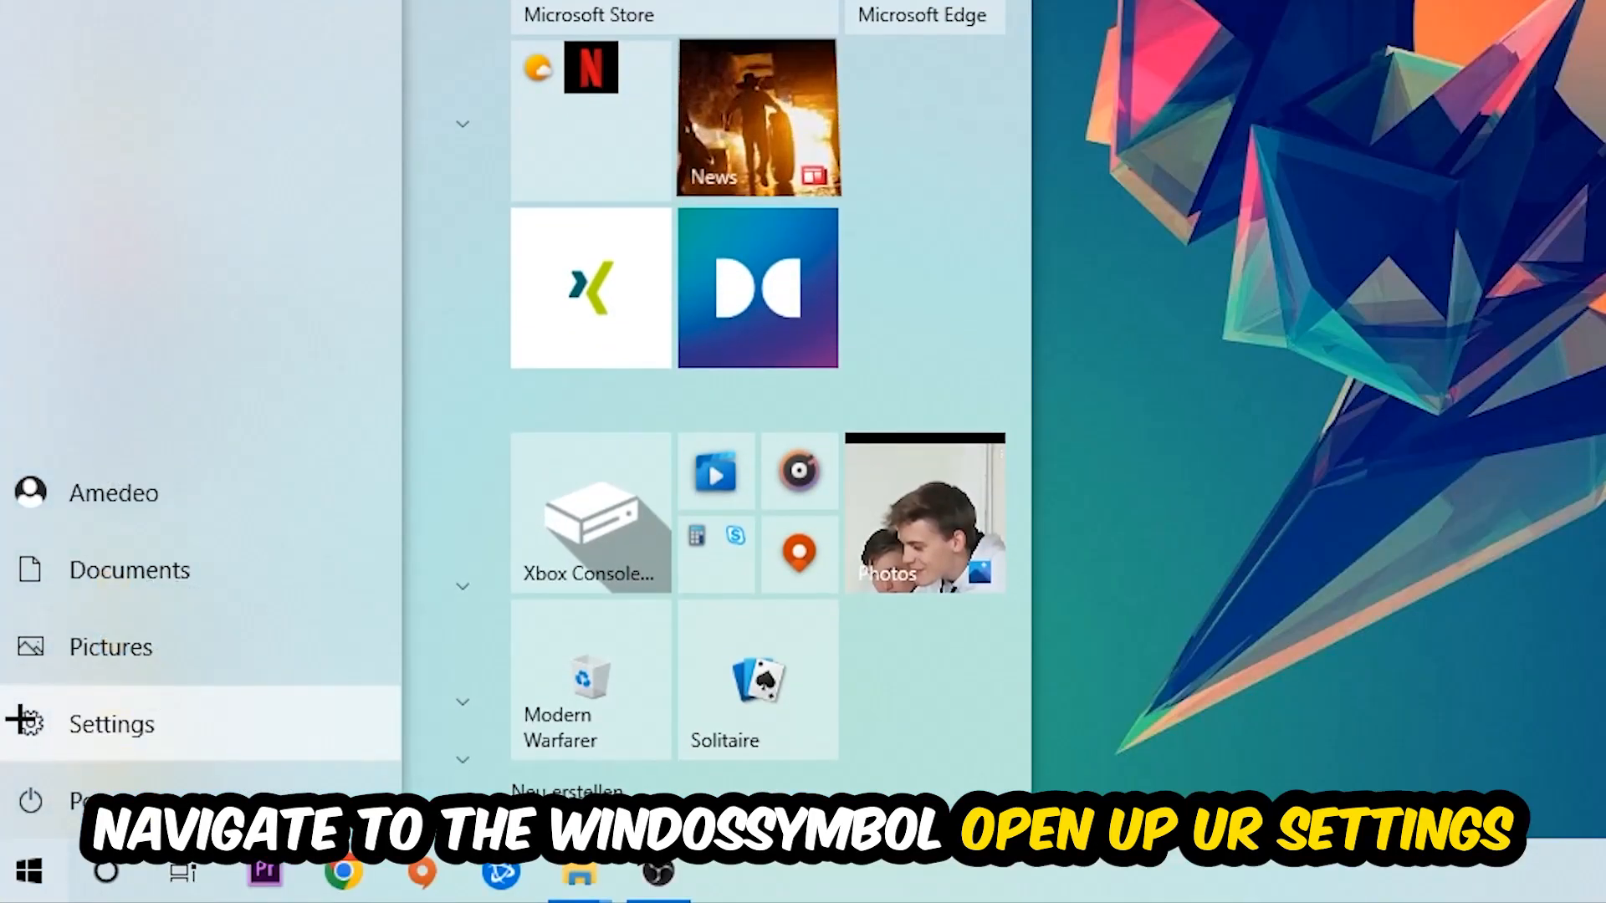
{"action": "left_click", "coordinate": [110, 723]}
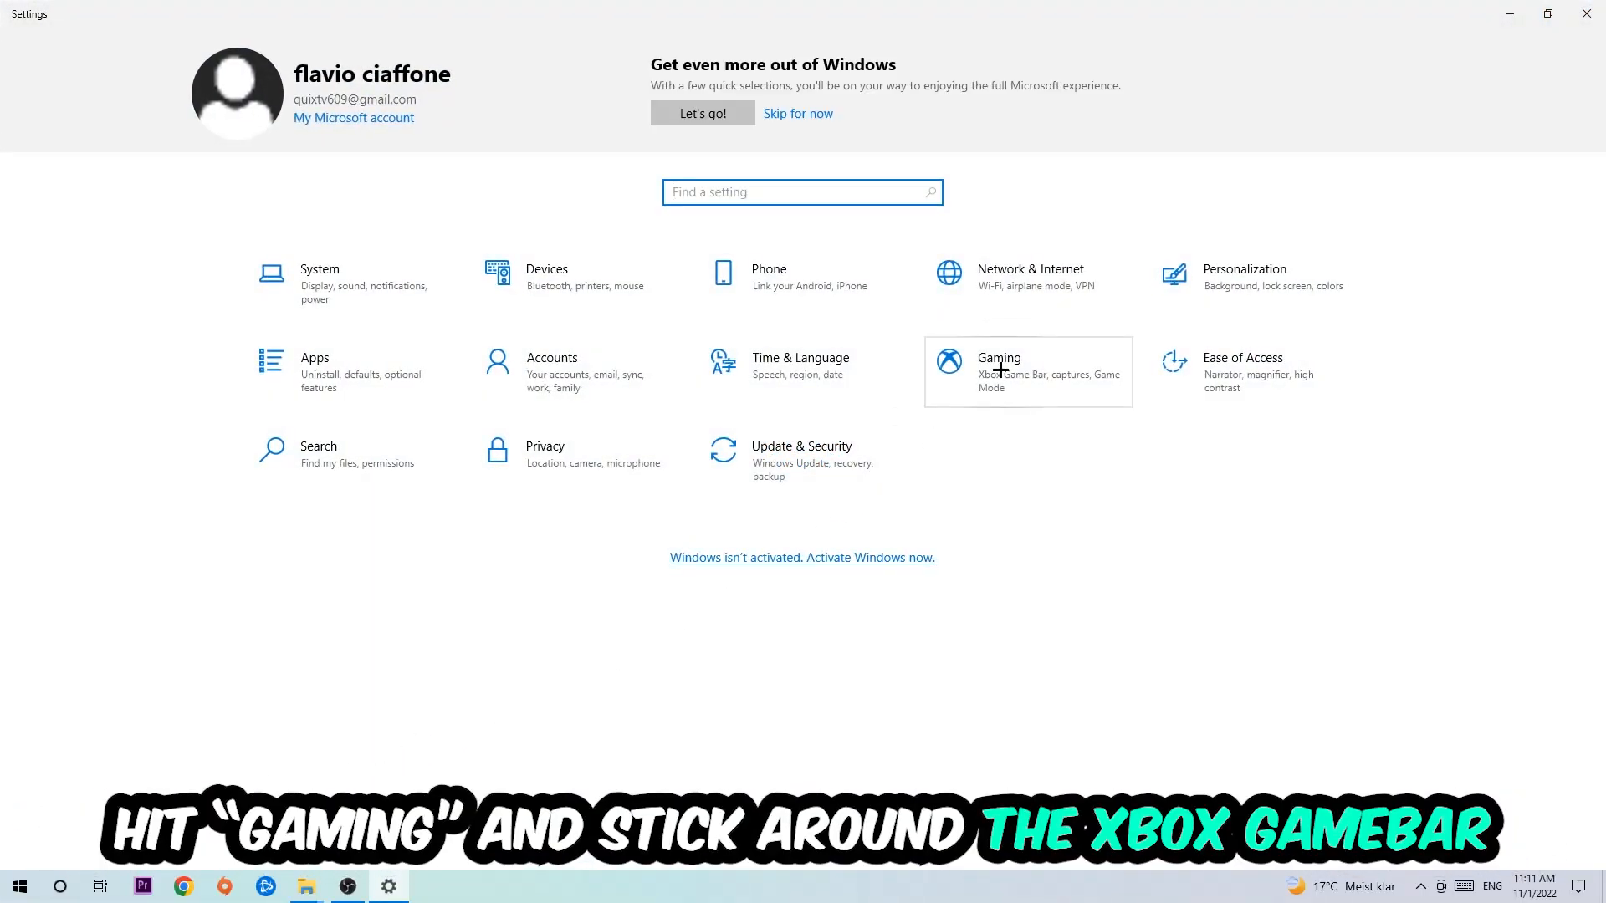
Switch off Xbox Game Bar under Gaming and disable background recording in Captures.
{"action": "left_click", "coordinate": [998, 371]}
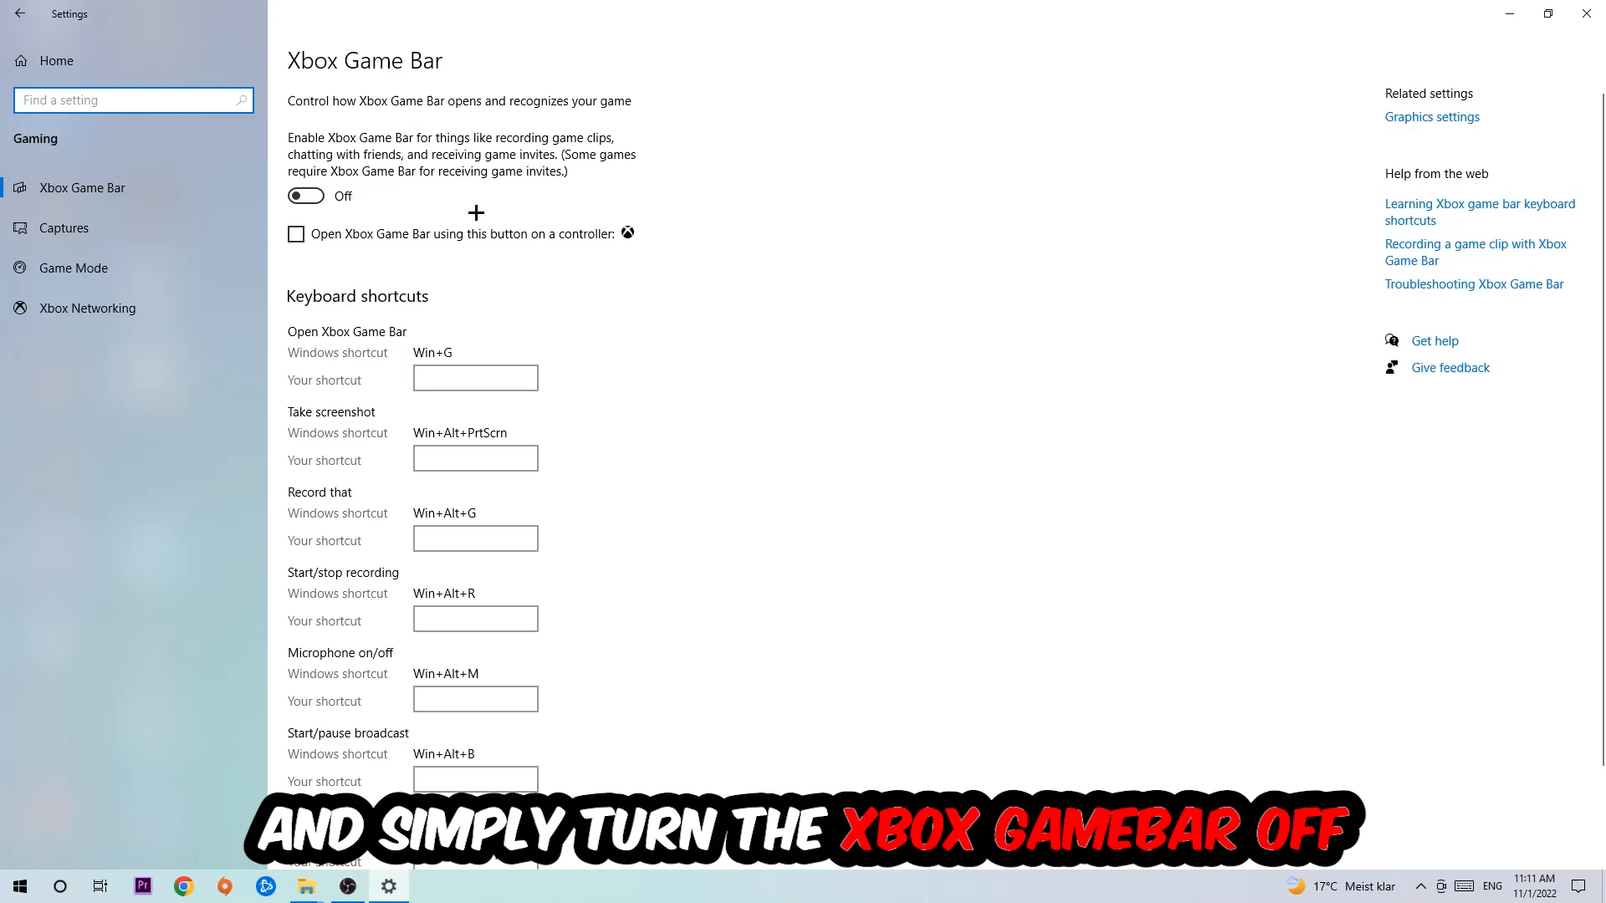
{"action": "mouse_move", "coordinate": [468, 205]}
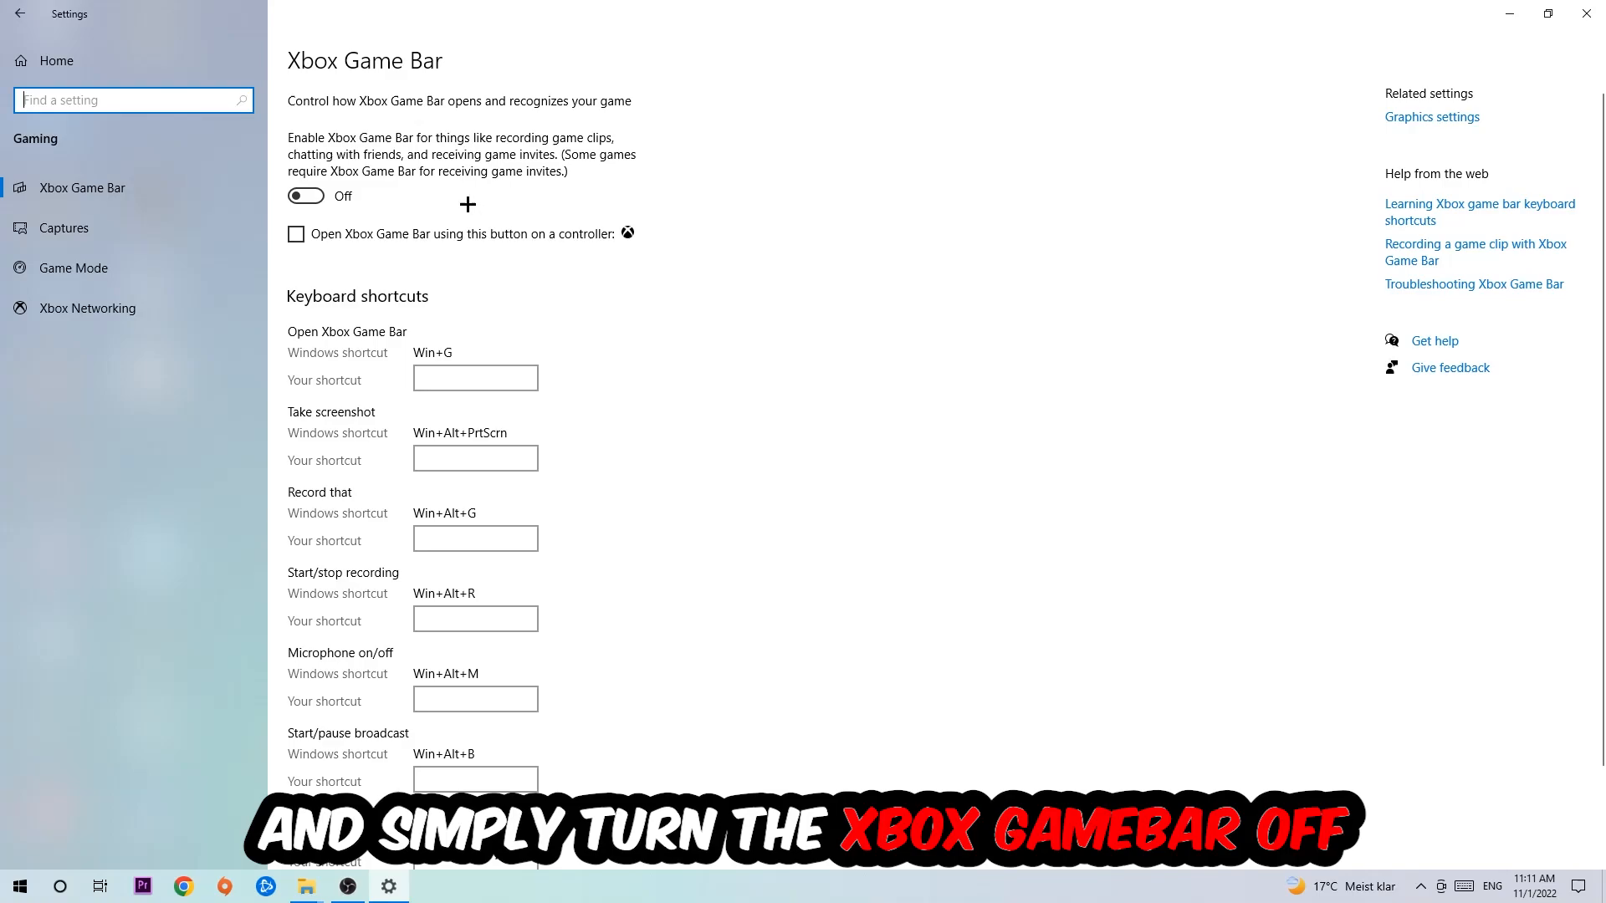
{"action": "mouse_move", "coordinate": [410, 204]}
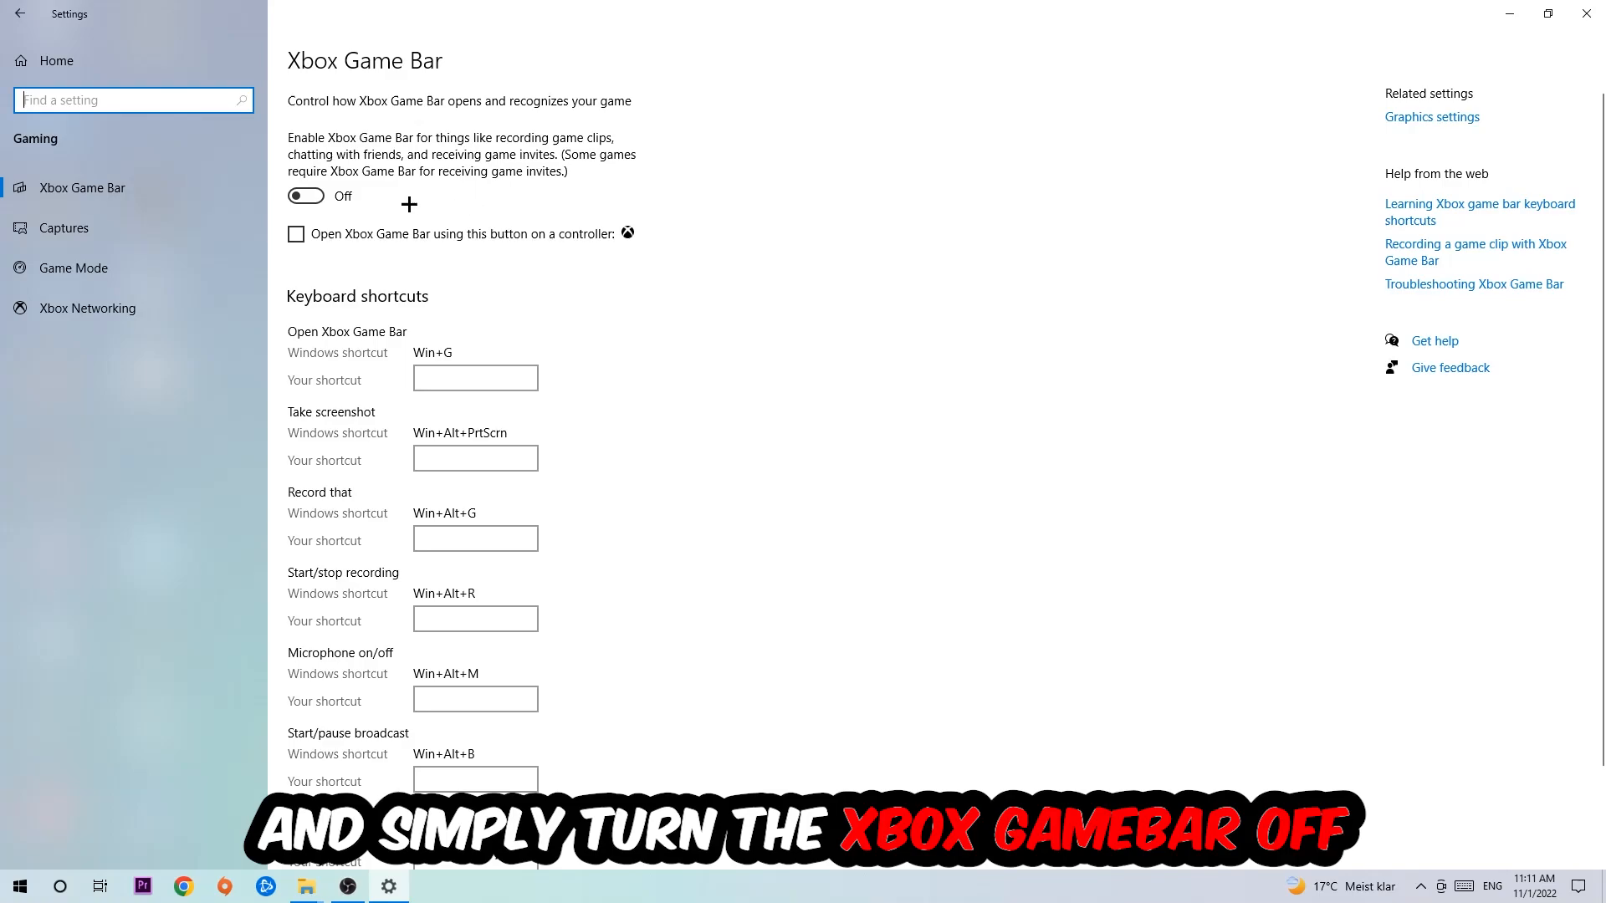
{"action": "left_click", "coordinate": [63, 228]}
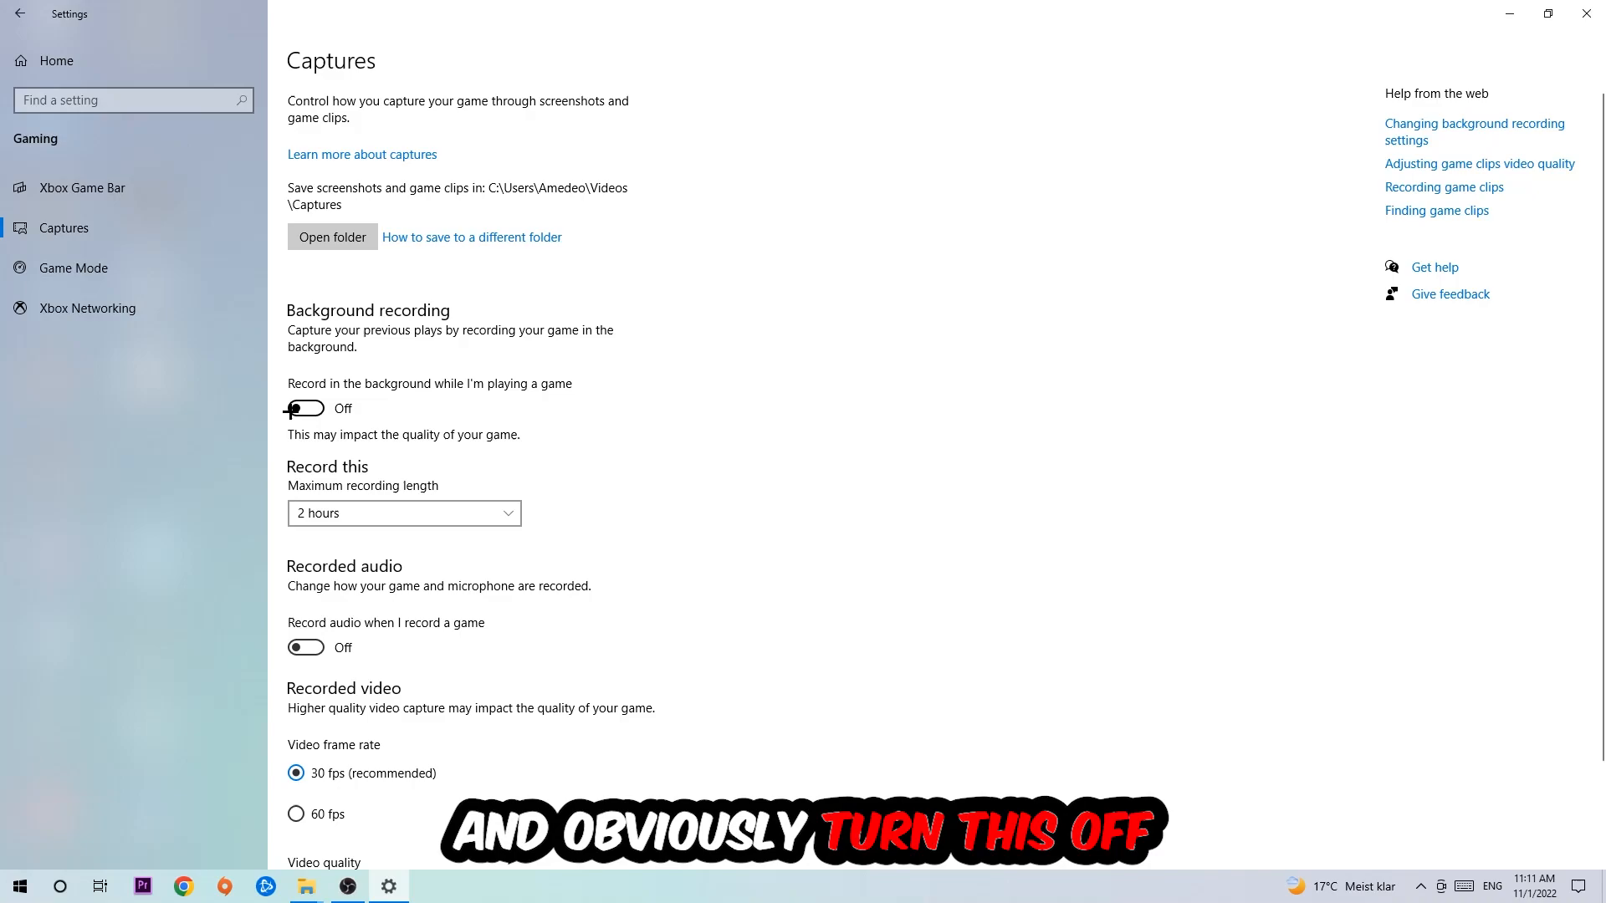
Confirm Game Mode stays on, check Windows Update status, and close Settings.
{"action": "left_click", "coordinate": [72, 268]}
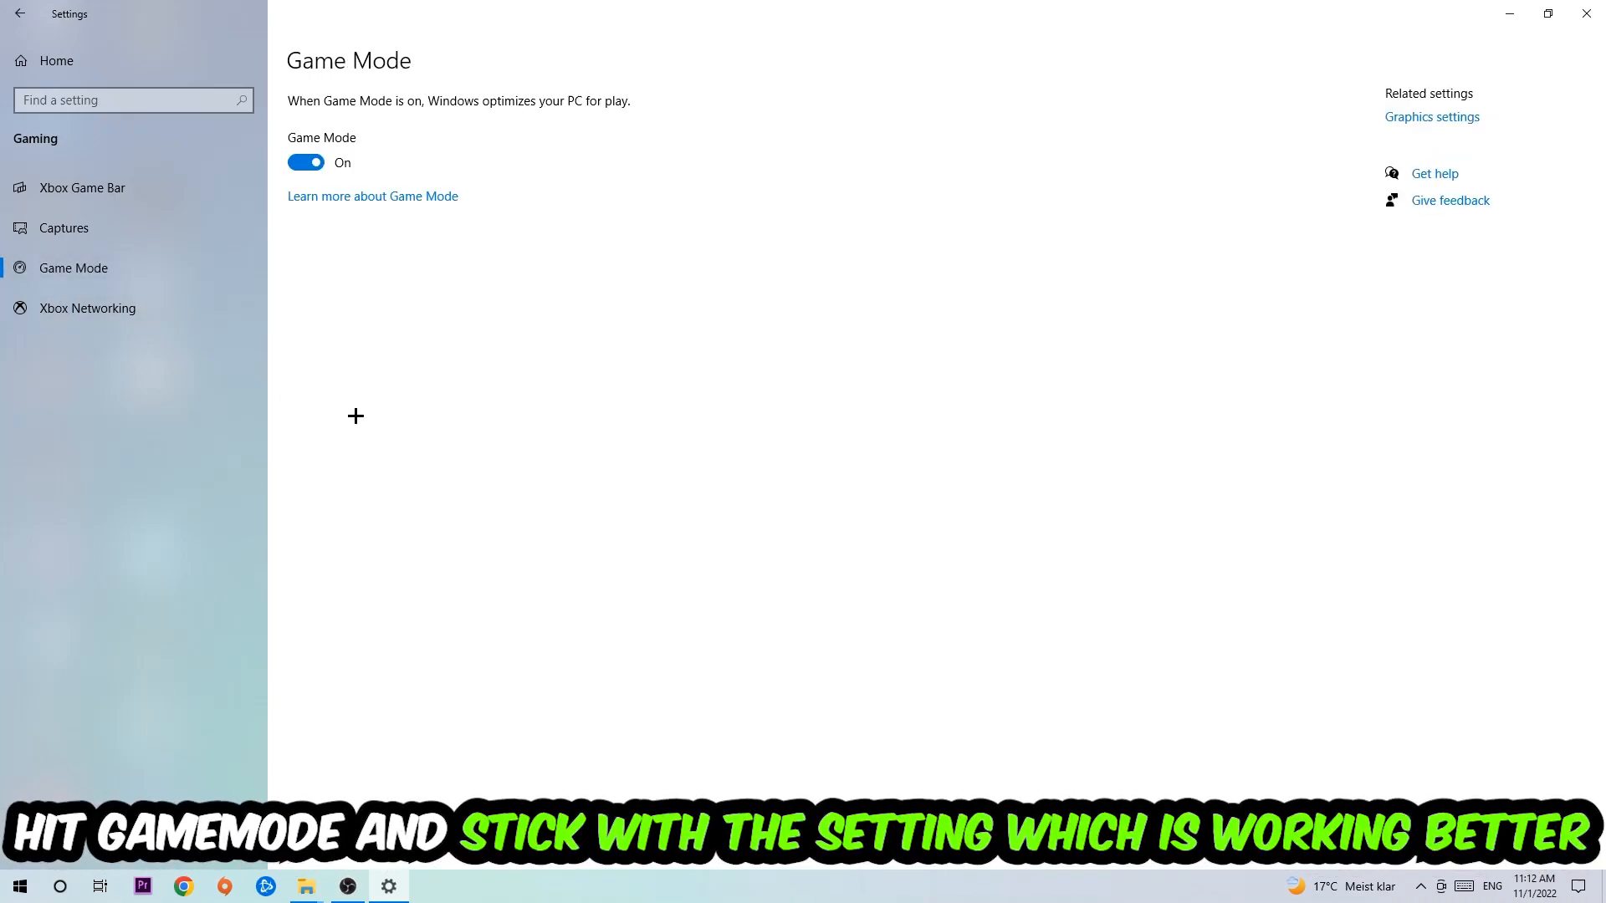
{"action": "mouse_move", "coordinate": [370, 391]}
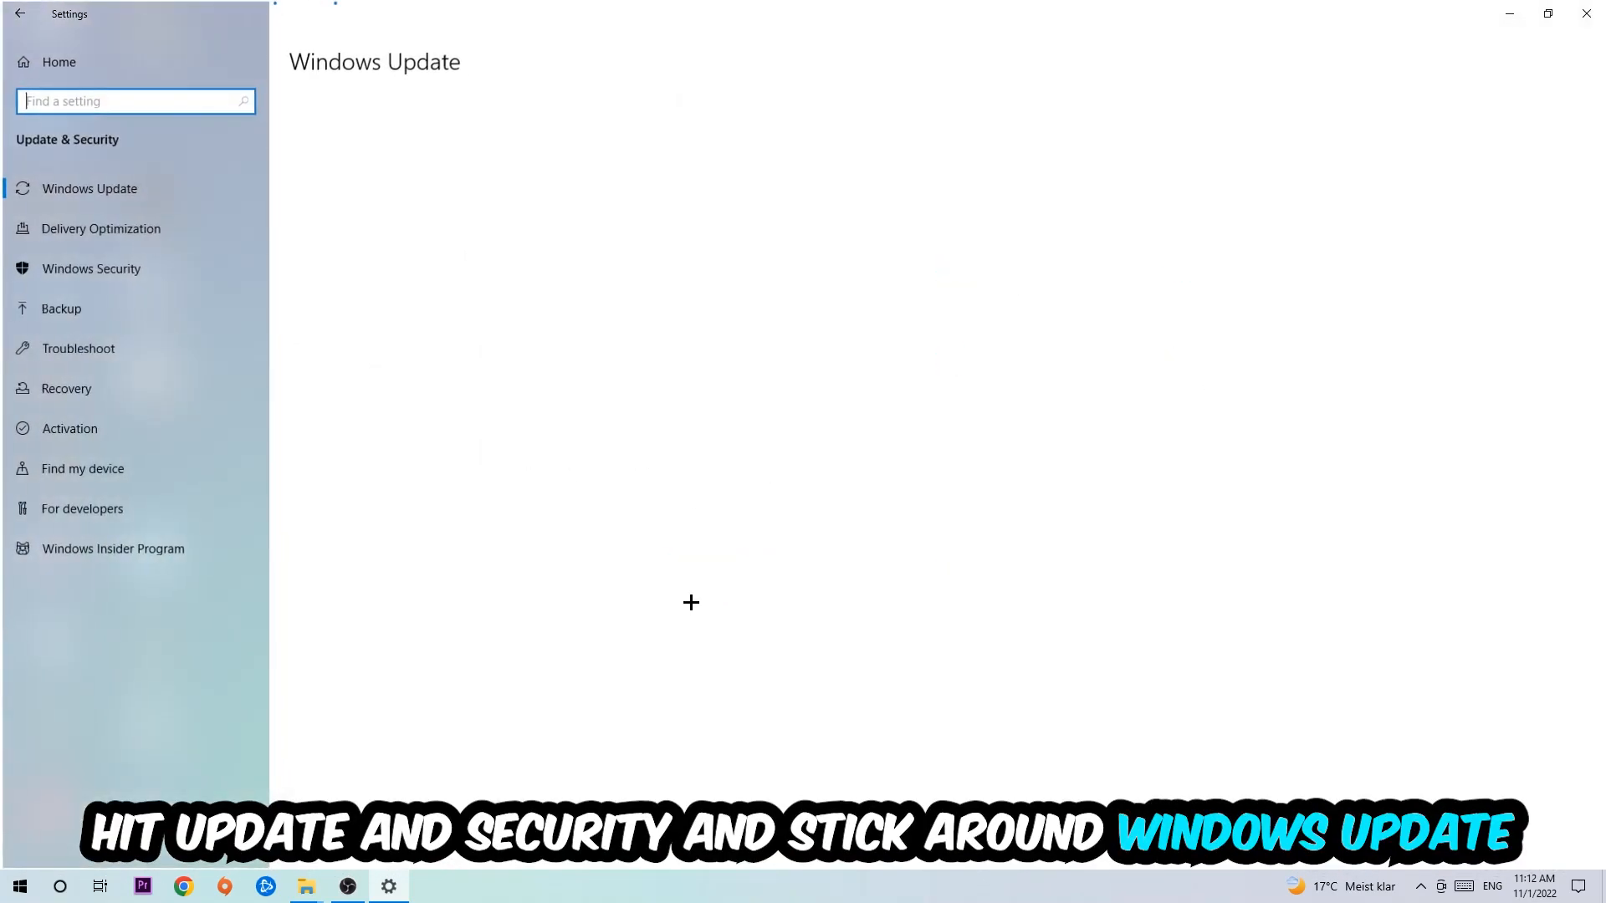
{"action": "left_click", "coordinate": [90, 188]}
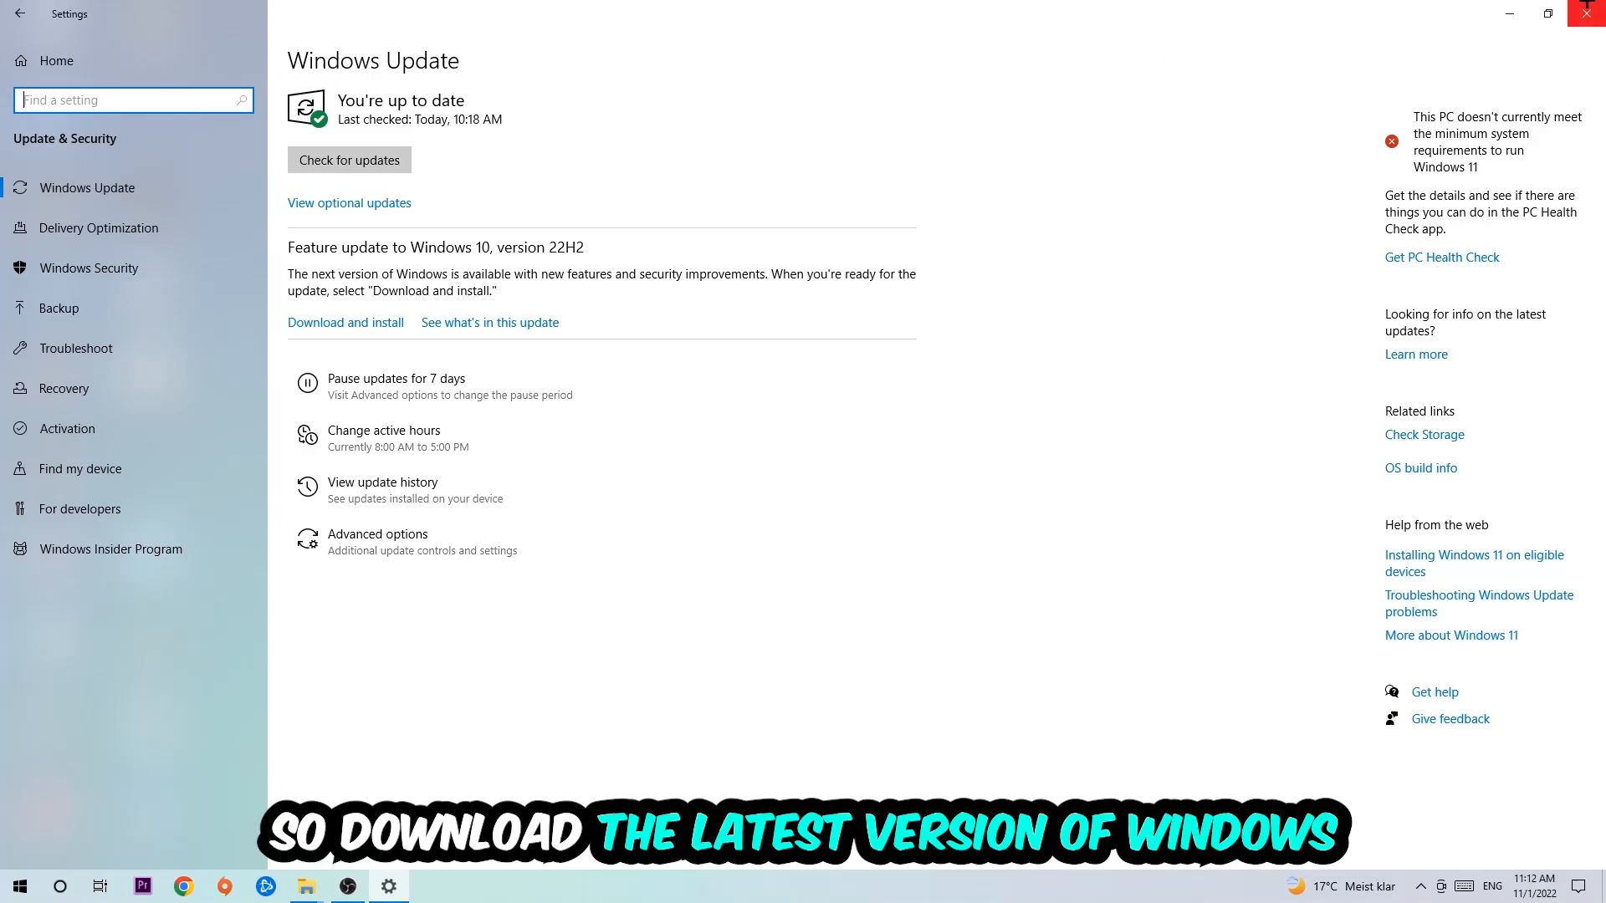
{"action": "left_click", "coordinate": [1587, 14]}
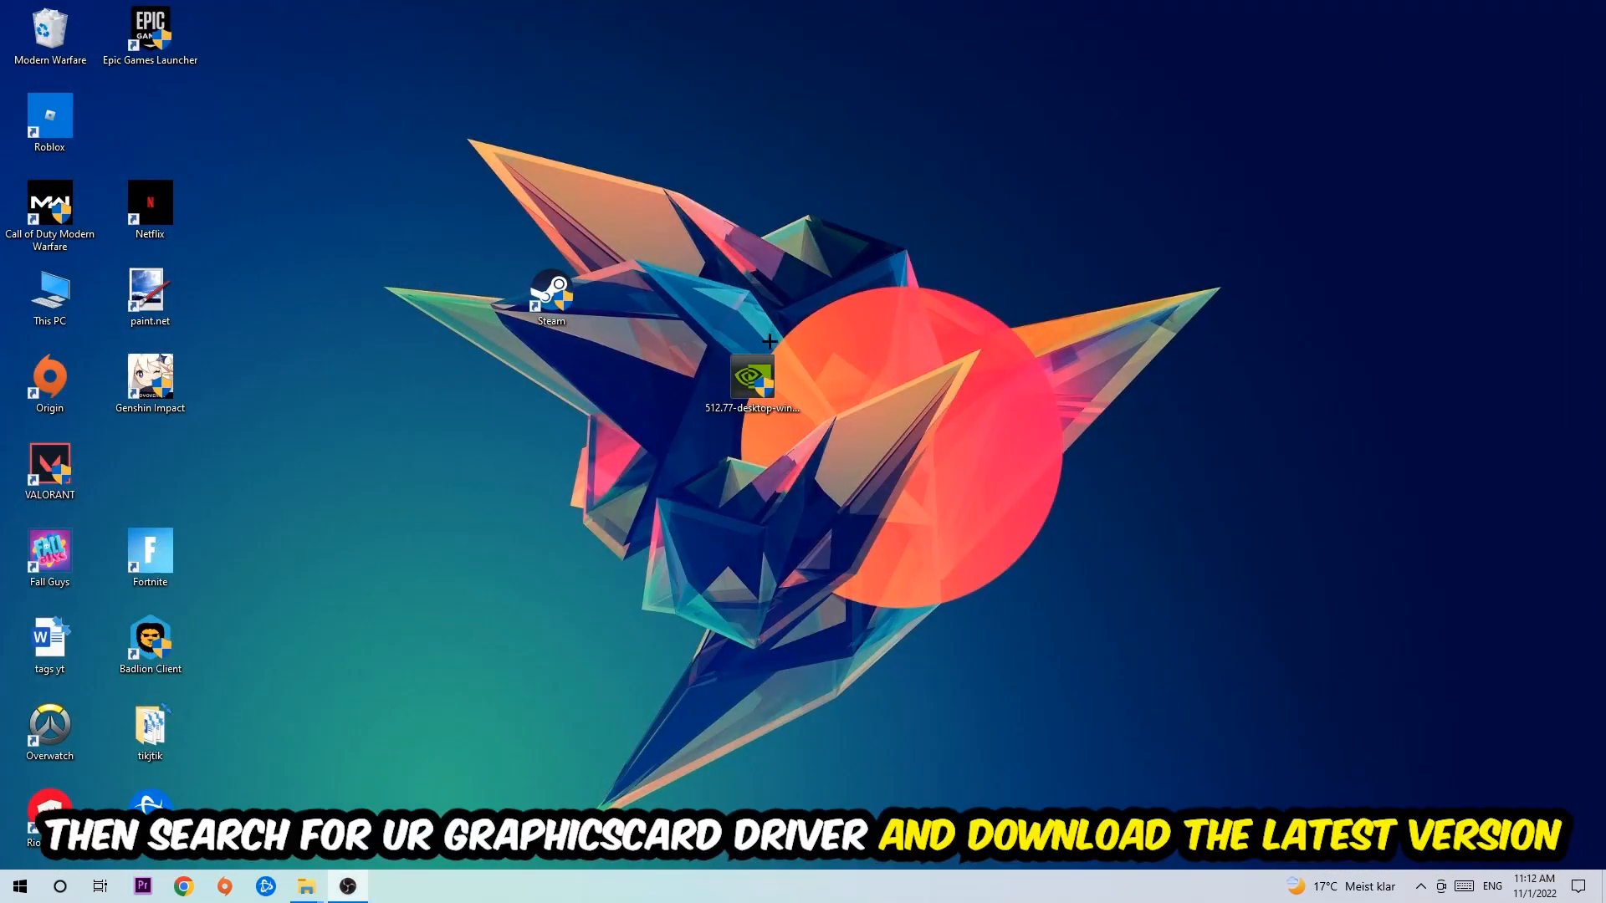